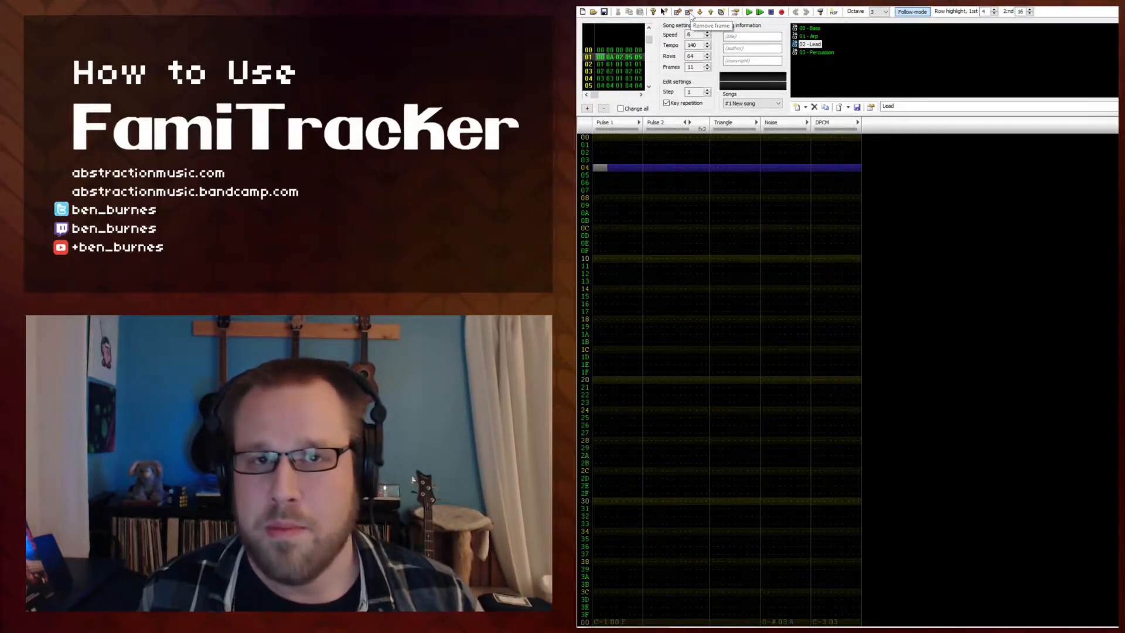
Step: Remove the eleventh frame with the frame toolbar buttons, leaving ten frames
click(687, 12)
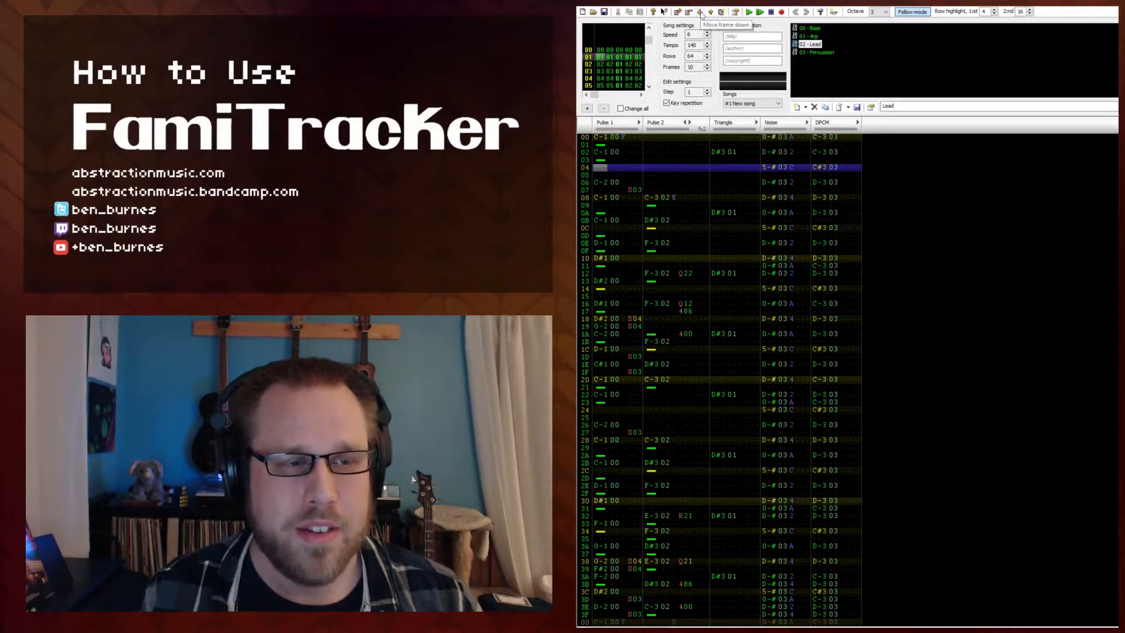
click(699, 12)
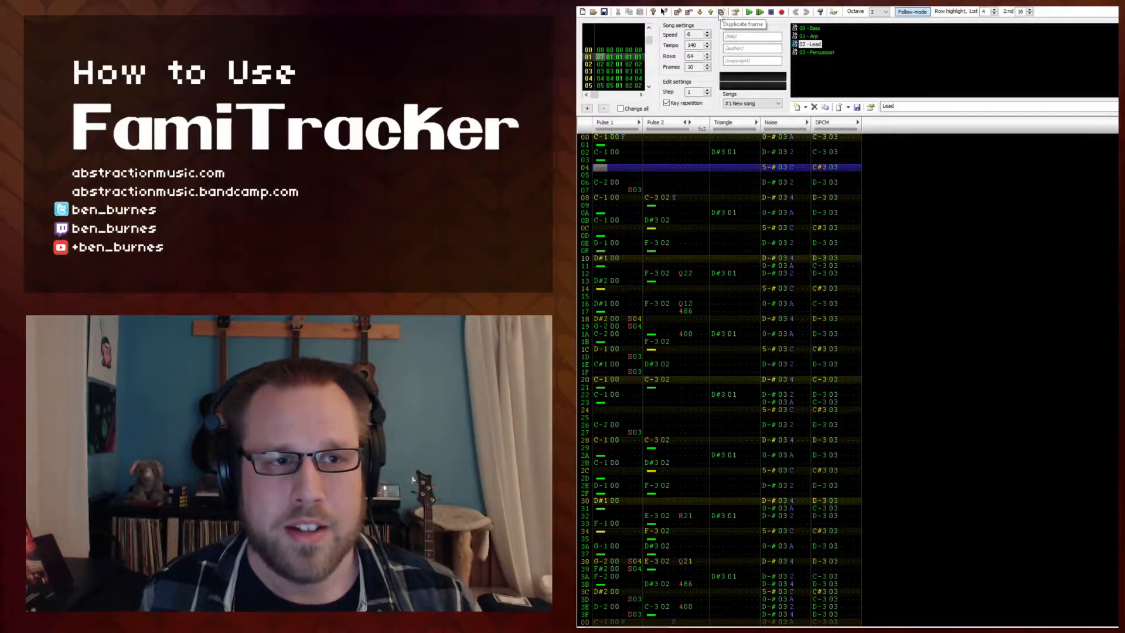
click(719, 12)
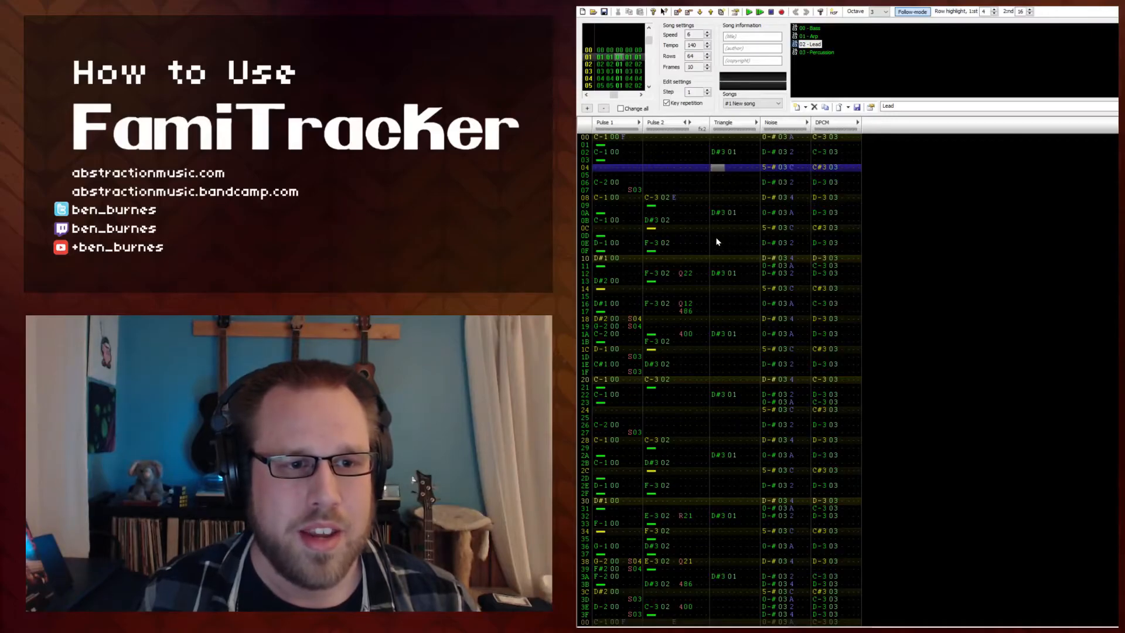
Step: Select instrument 01 - Arp as the active instrument
click(809, 36)
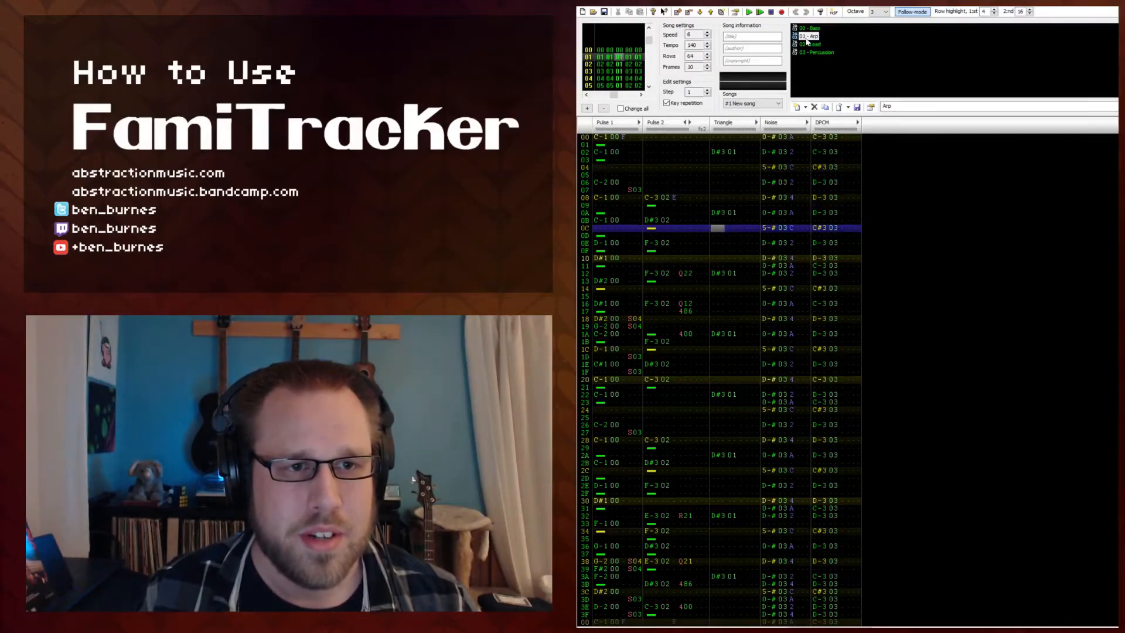